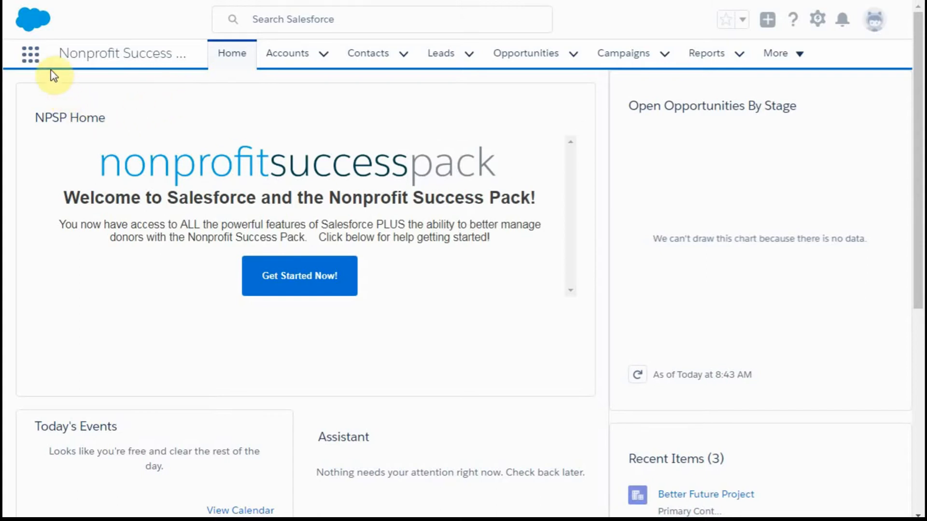
mouse_move(30, 54)
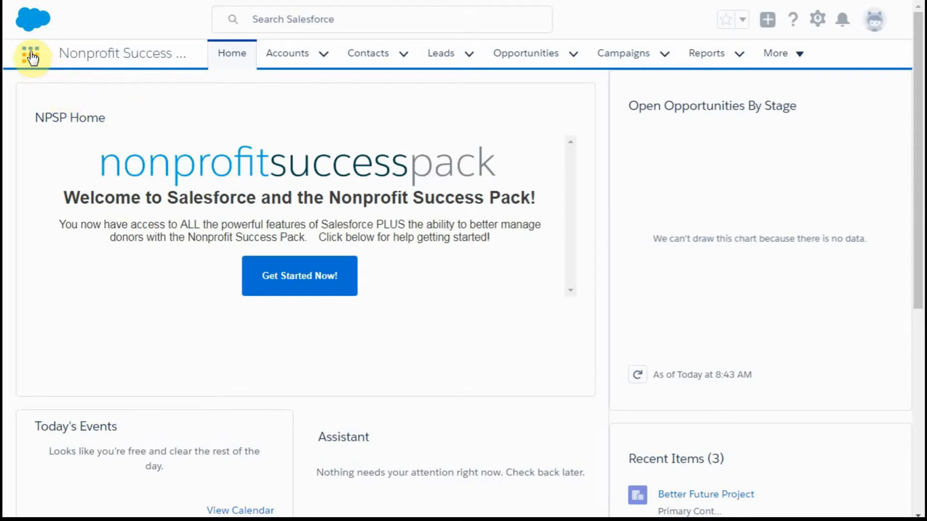
Step: Switch to the Volunteers app from the App Launcher
click(30, 53)
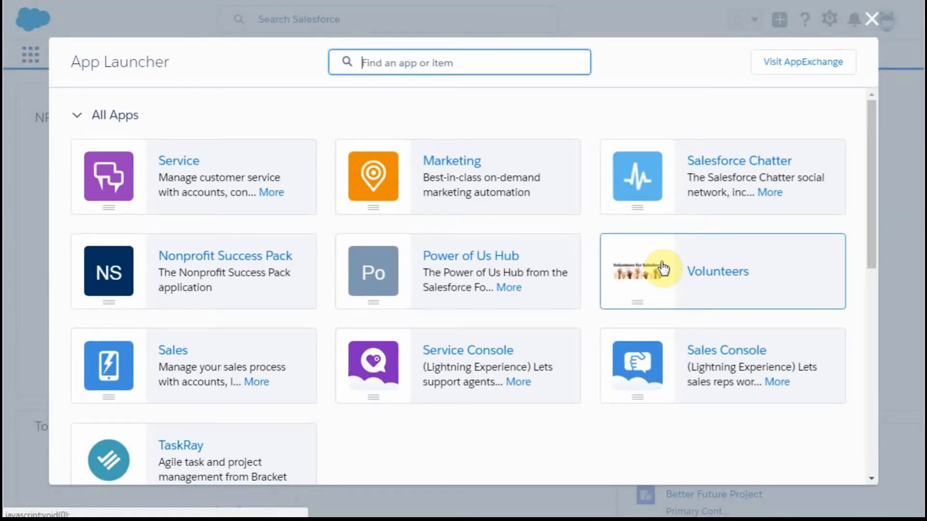
click(716, 271)
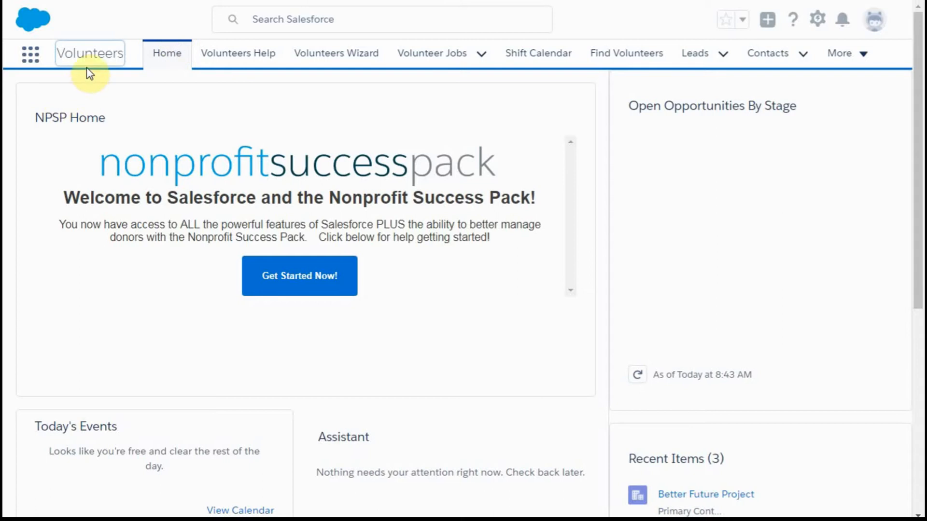
mouse_move(420, 53)
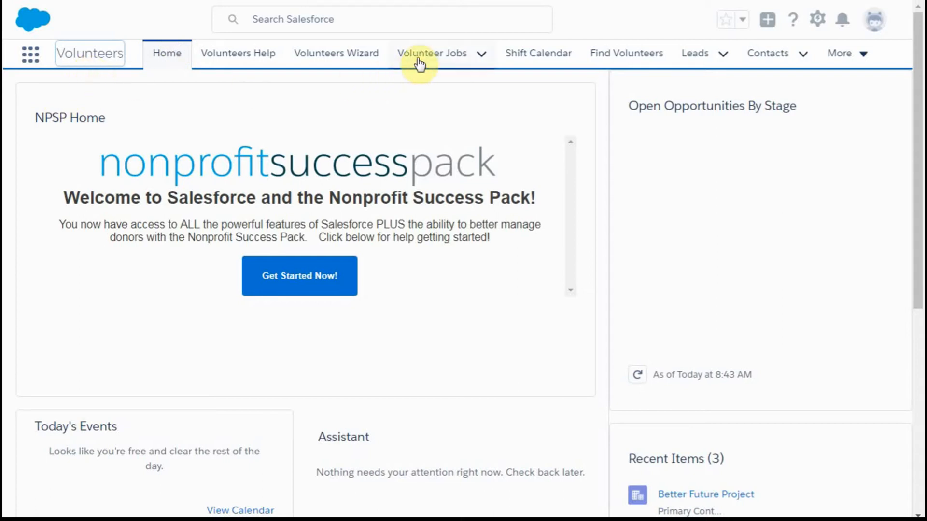
mouse_move(431, 53)
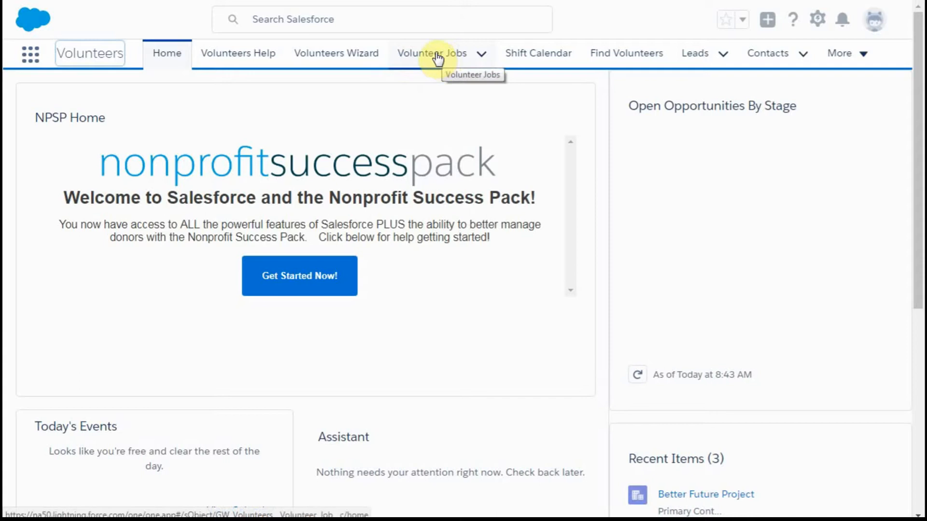
Step: Open the Researcher record from the Volunteer Jobs list
click(431, 52)
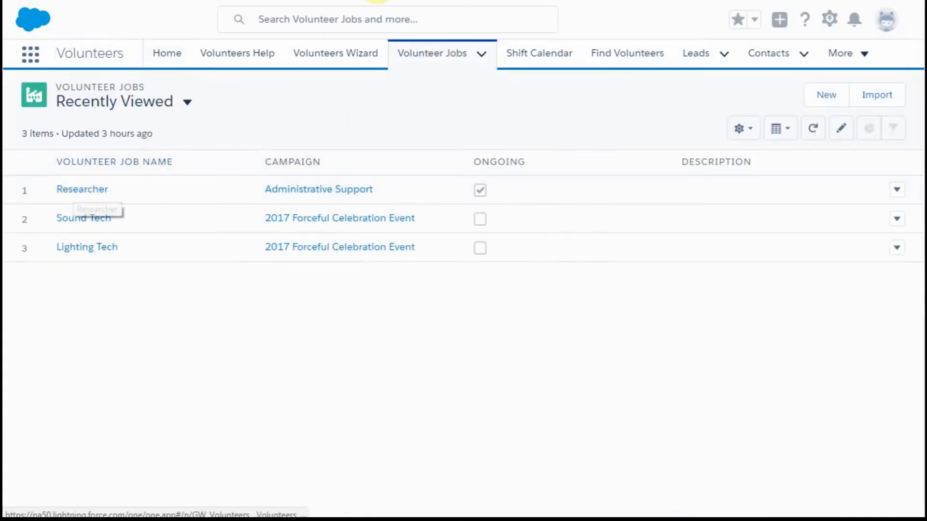
click(82, 189)
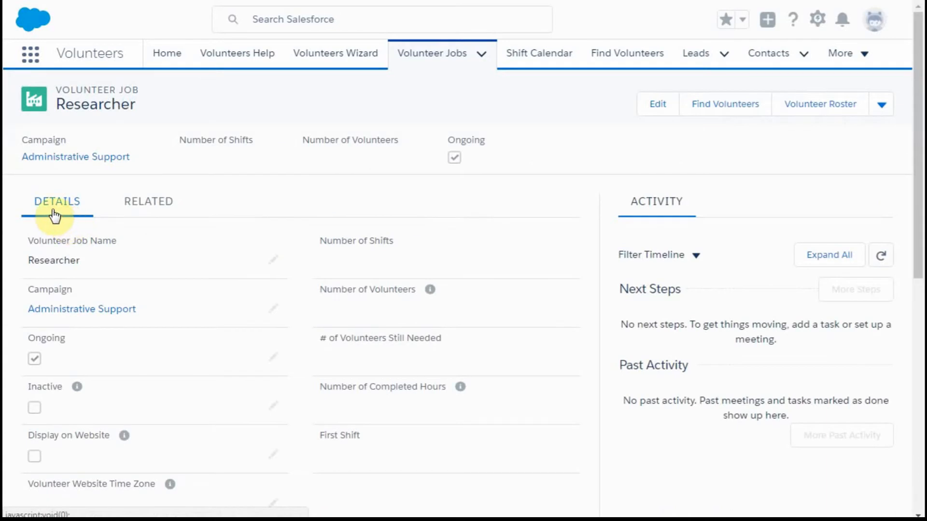
mouse_move(71, 221)
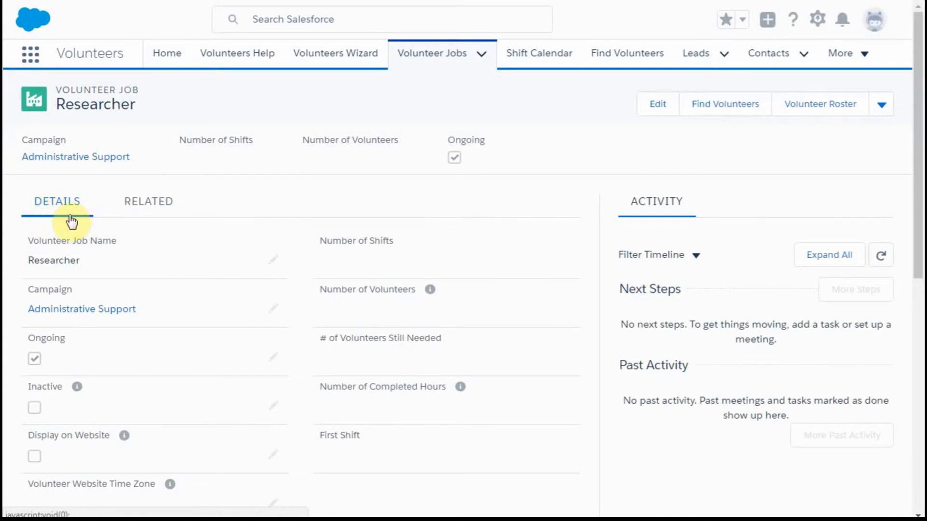
mouse_move(148, 202)
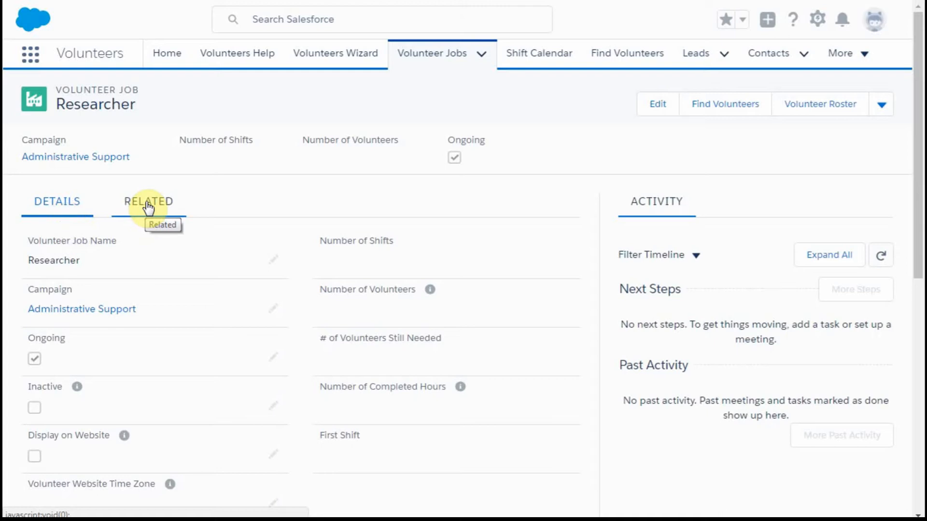
click(148, 201)
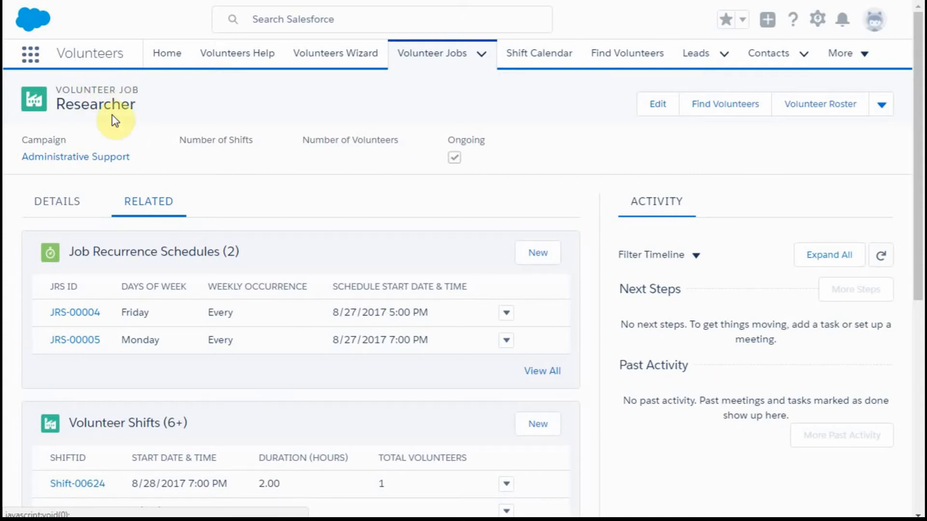
mouse_move(635, 295)
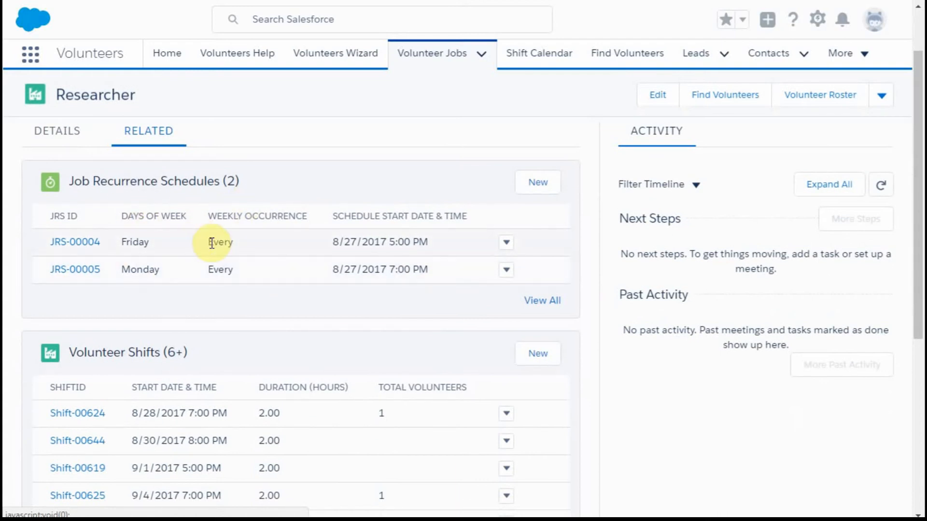
mouse_move(274, 289)
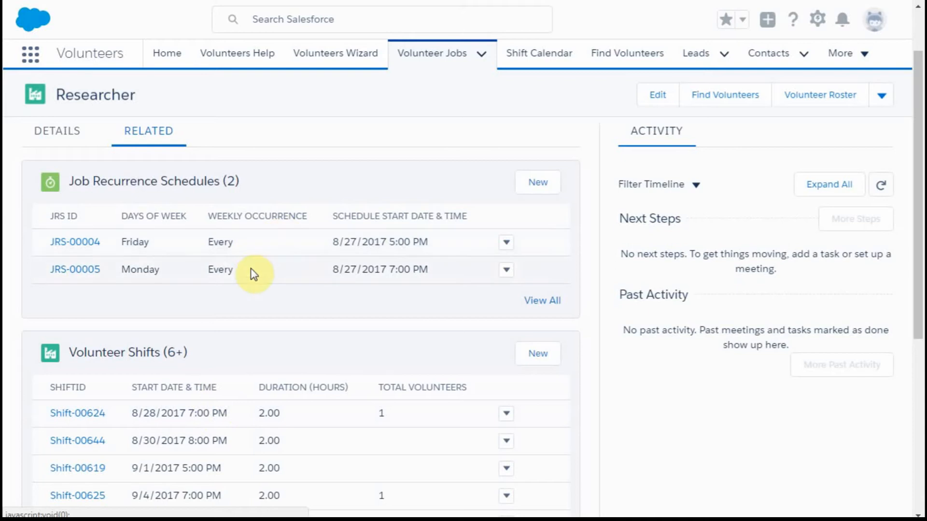
scroll(down, 3)
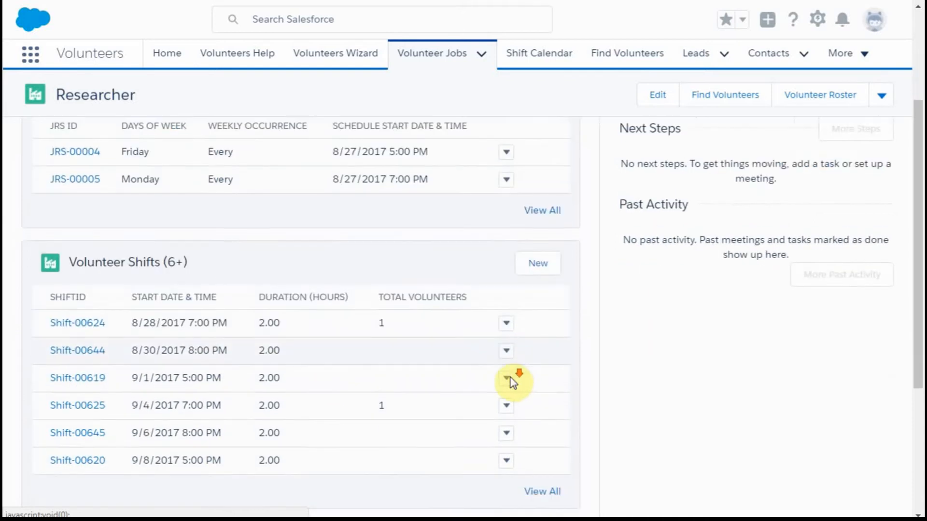
scroll(down, 3)
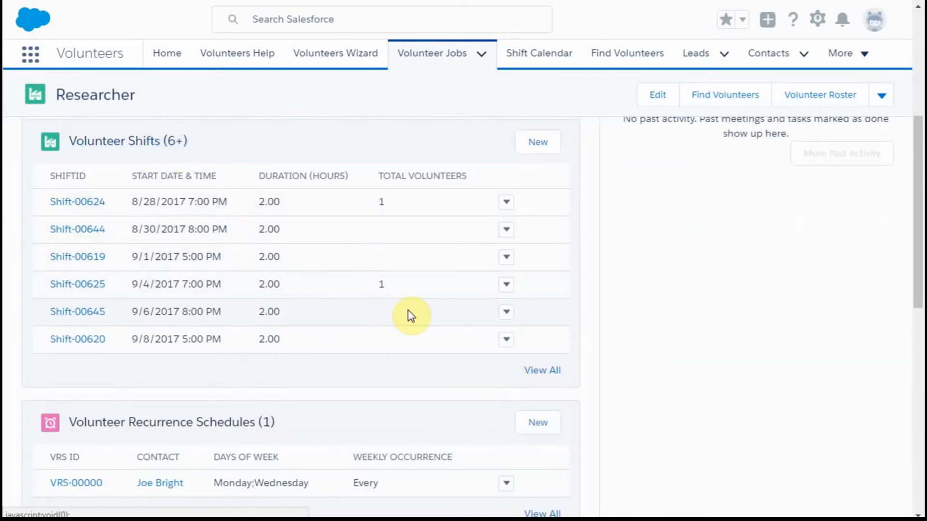
scroll(down, 3)
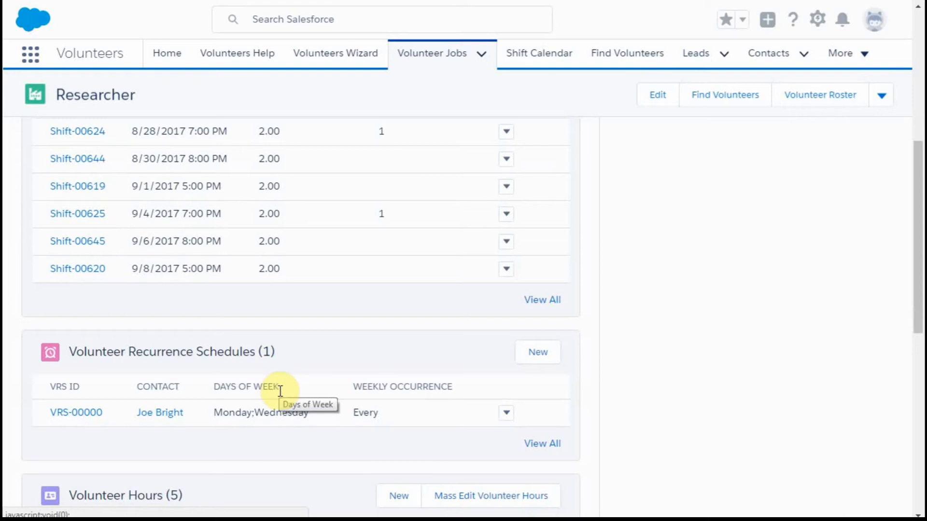
mouse_move(271, 411)
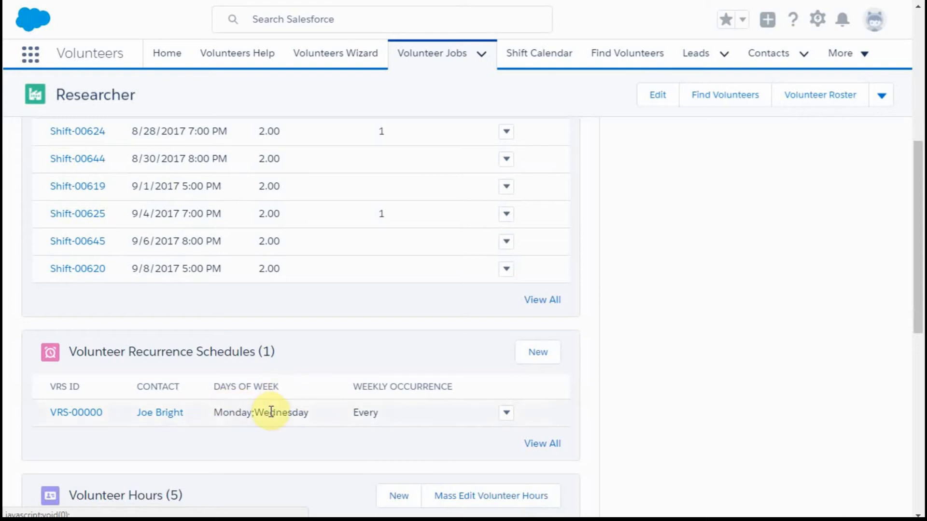
scroll(down, 3)
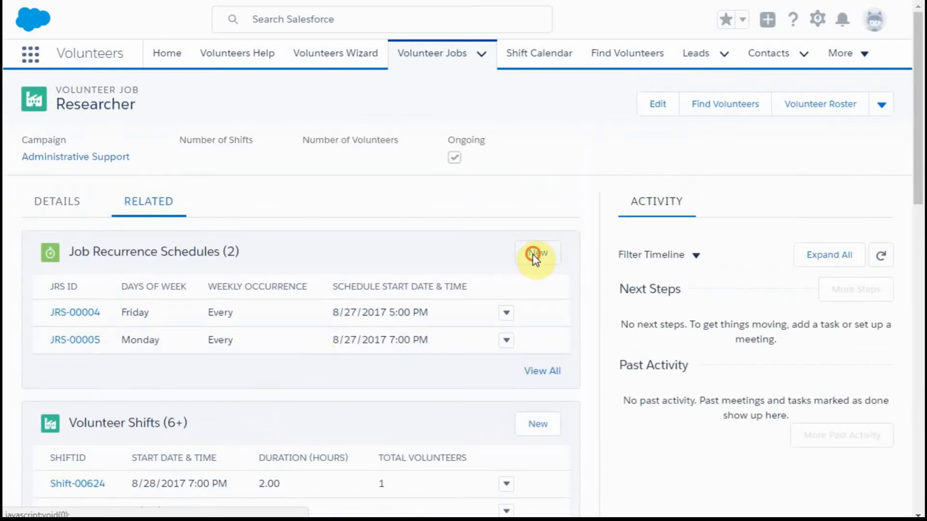
Step: Create a new Researcher recurrence schedule starting at 8:00 PM and ending 9/30/2017
click(536, 253)
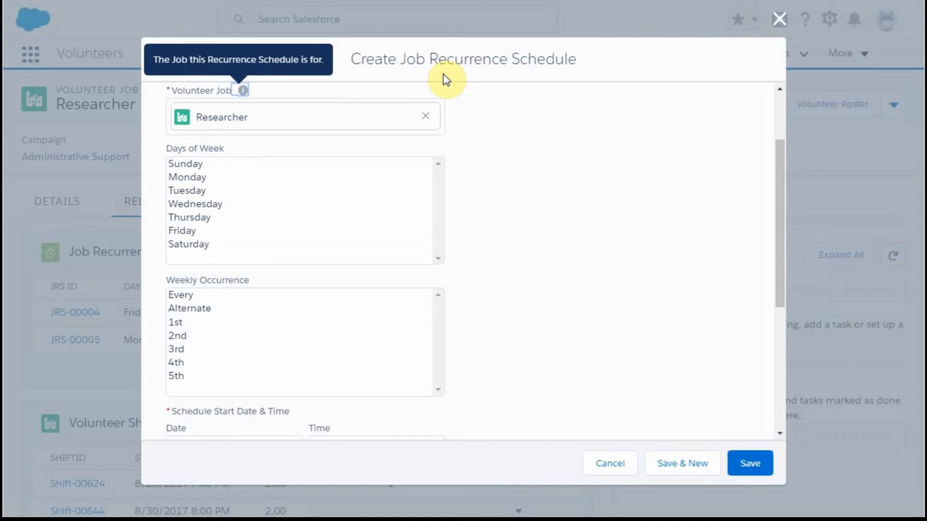
mouse_move(135, 340)
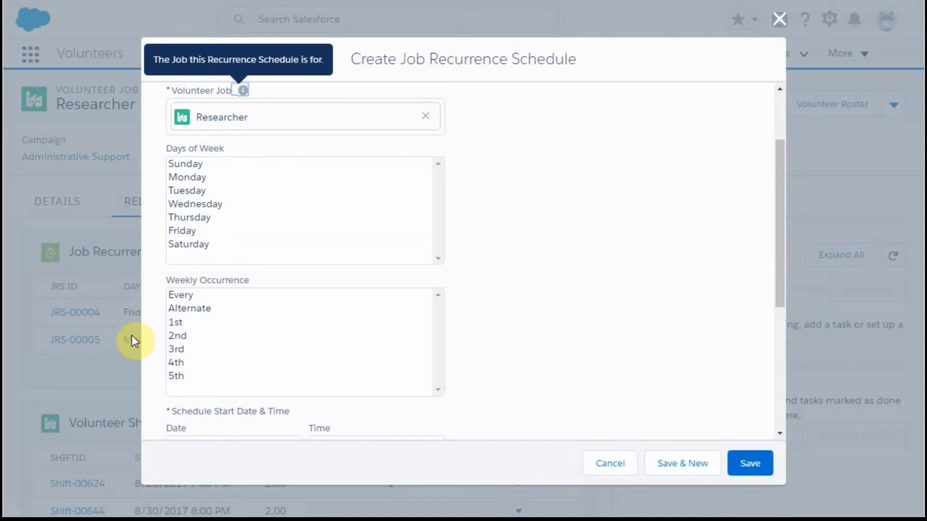
click(195, 203)
text(12:00 PM)
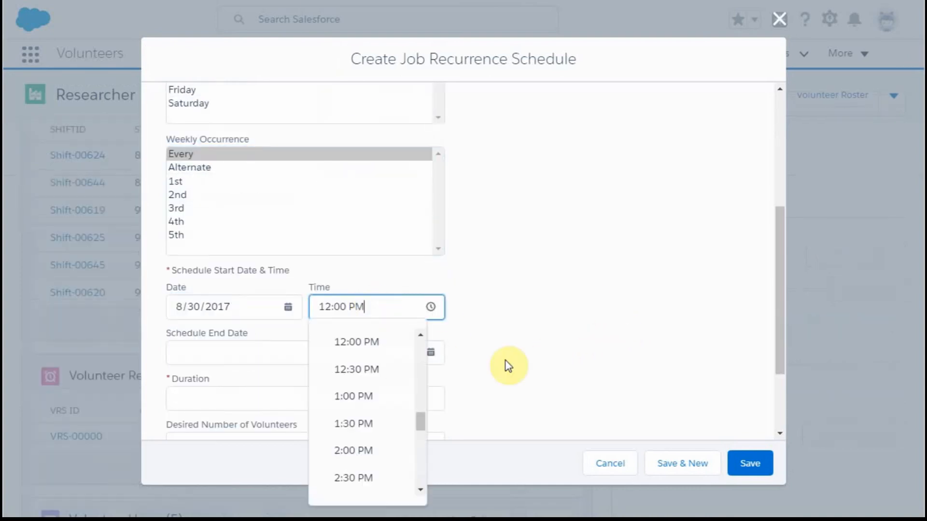
scroll(down, 3)
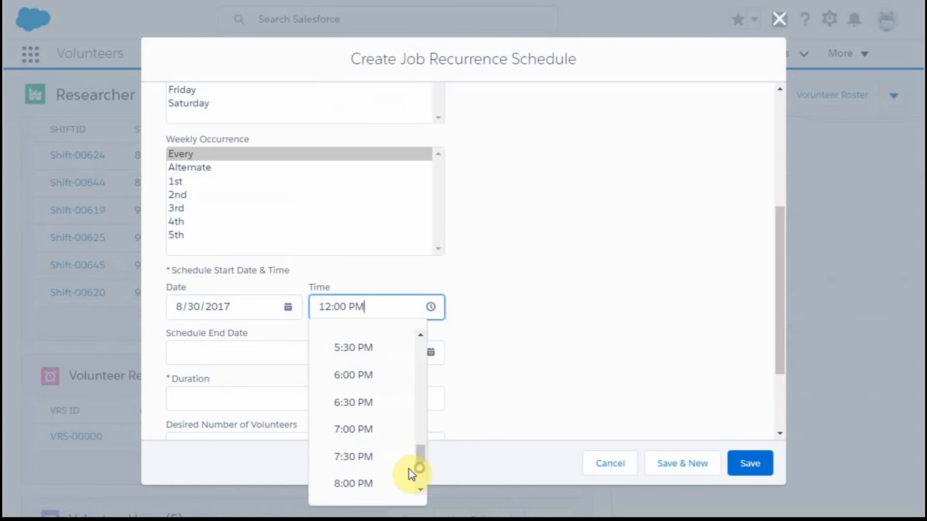
click(353, 483)
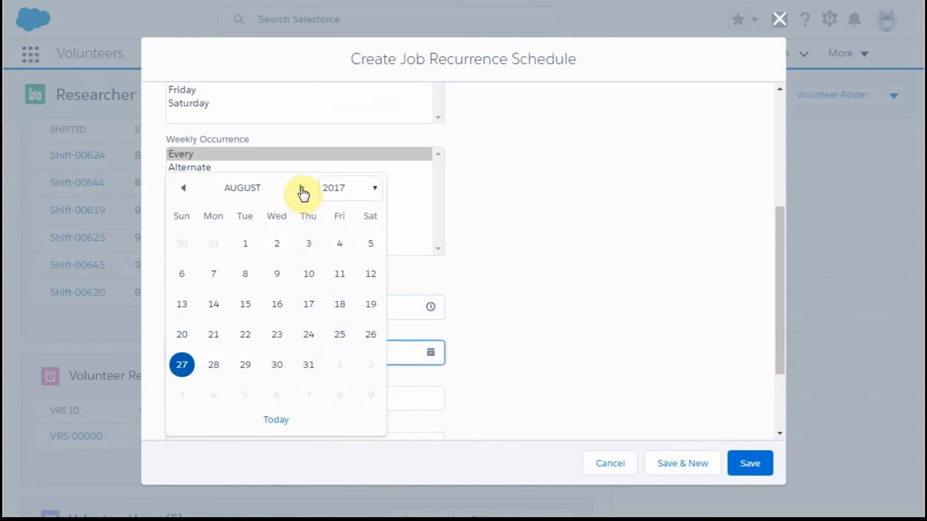
click(302, 187)
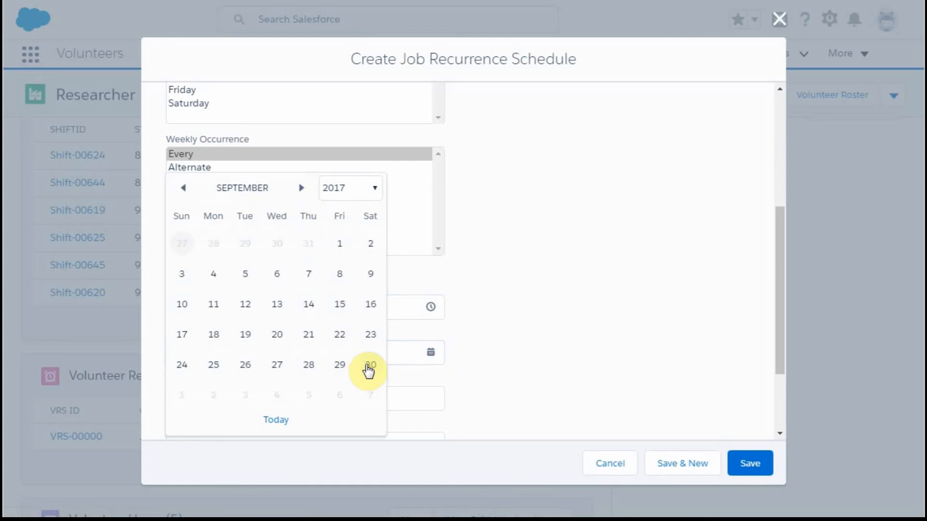
click(370, 365)
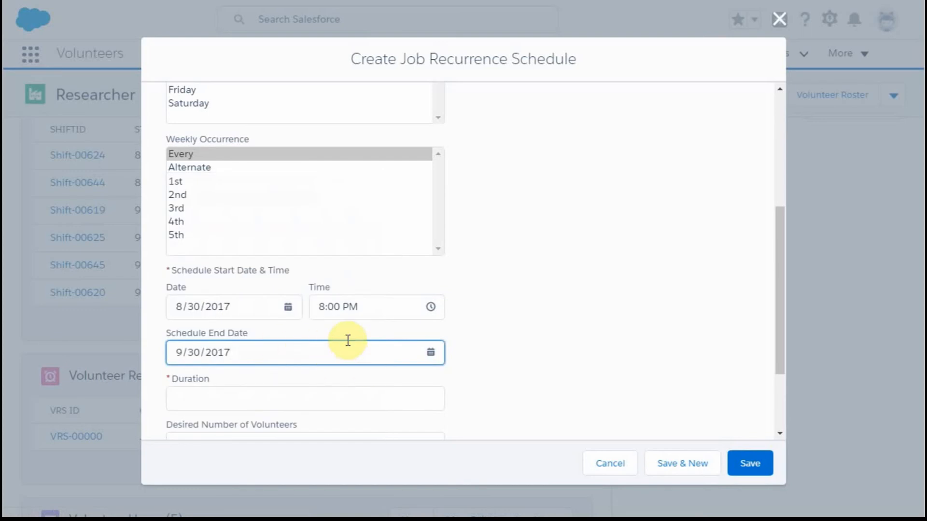
mouse_move(190, 314)
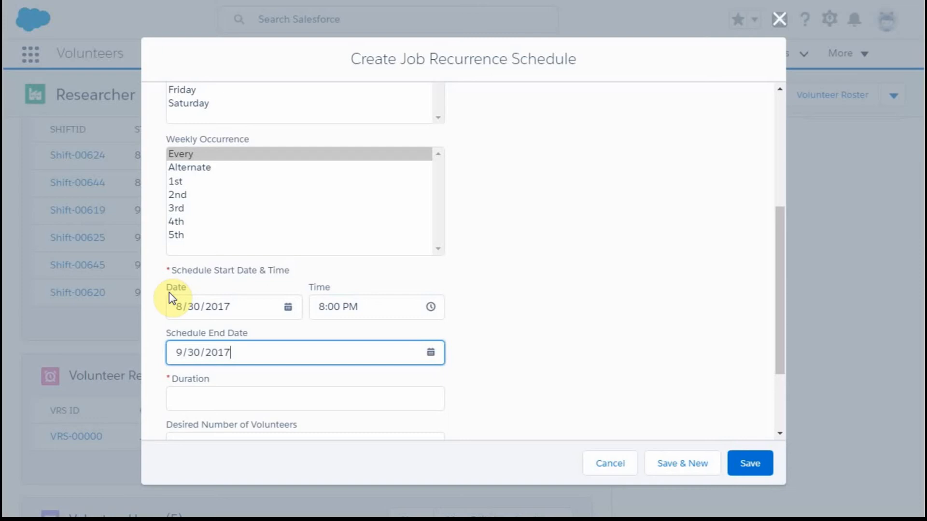
Step: Enter Duration 2, Desired Number of Volunteers 3, and Description 'wednesday 8p'
click(304, 398)
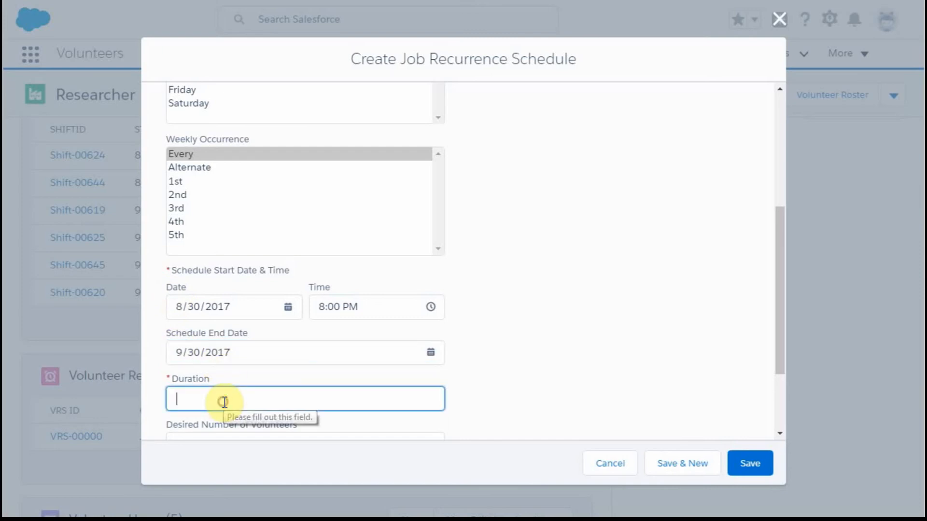
text(2)
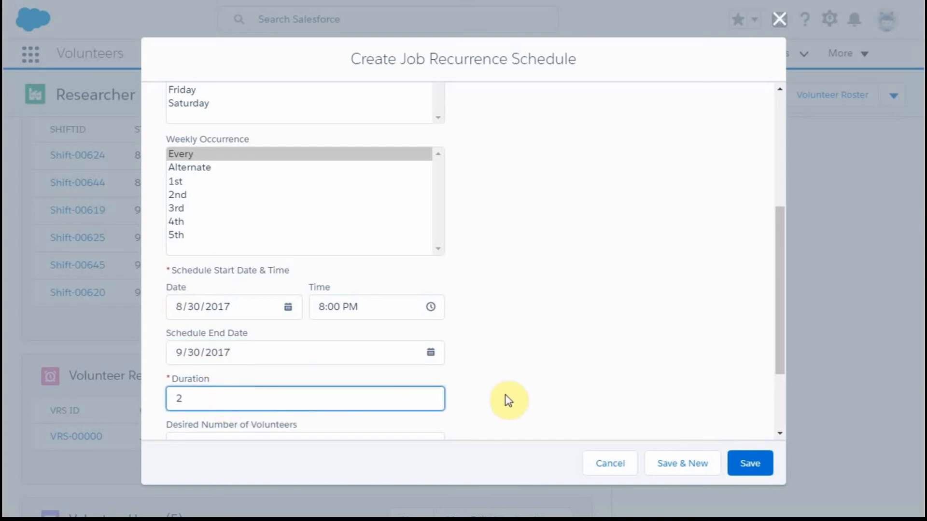
scroll(down, 3)
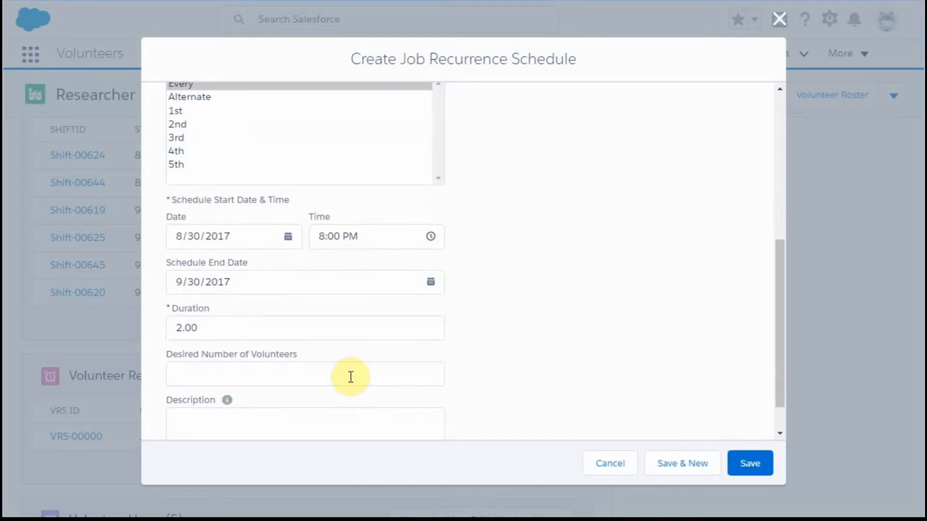
click(305, 373)
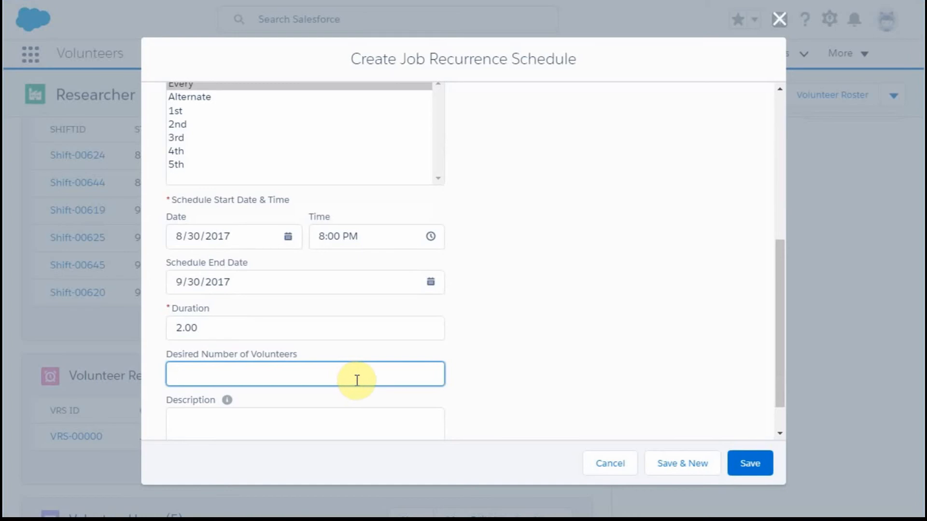
text(3)
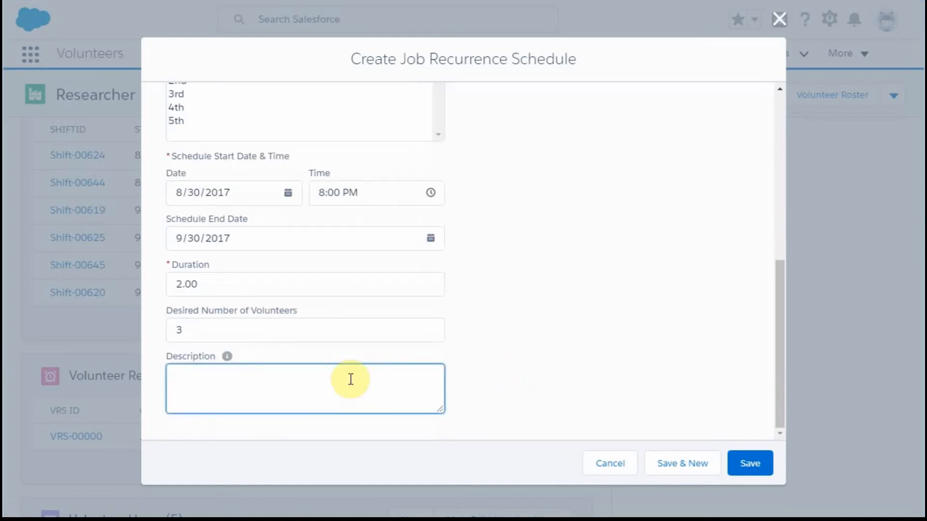
text(wednesday)
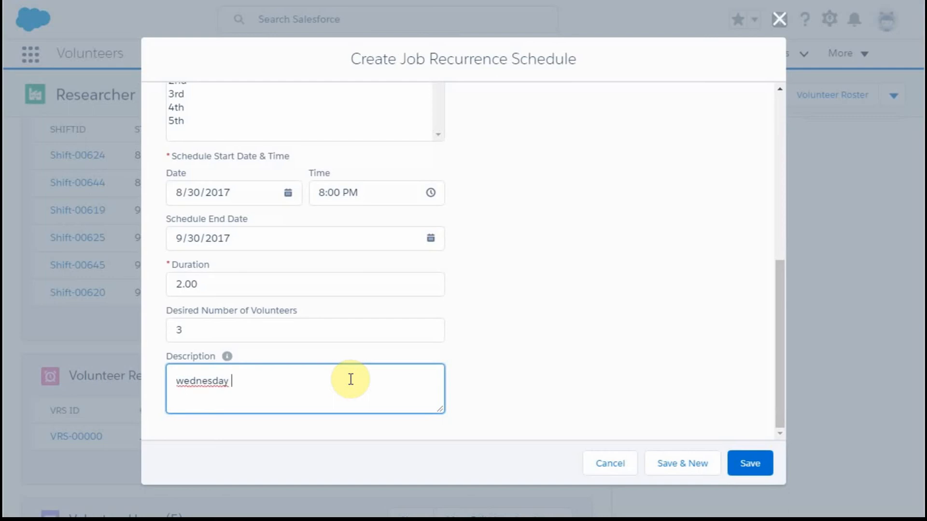
text(8p)
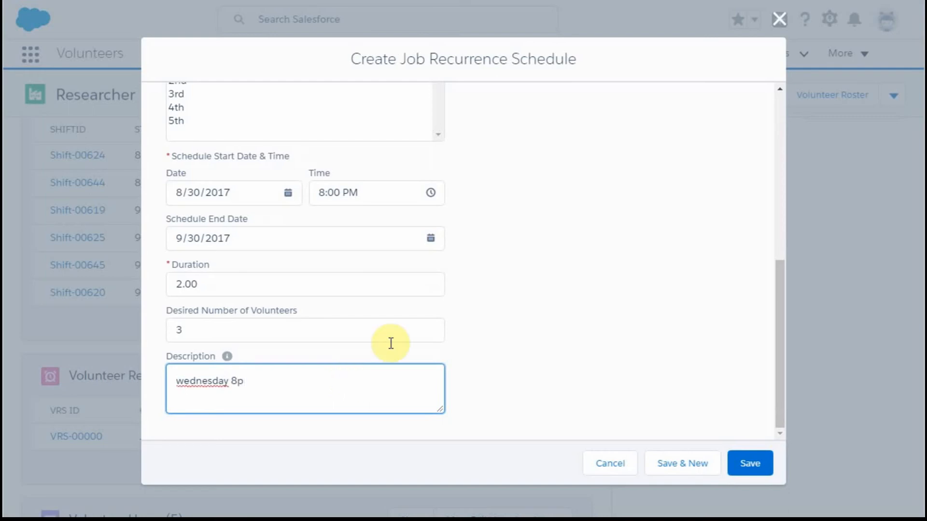
click(750, 463)
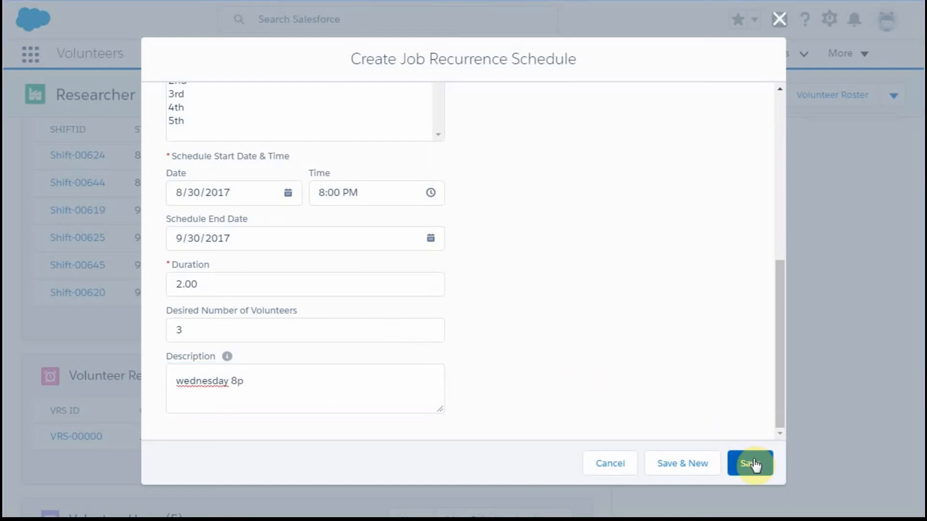
Step: Save the Create Job Recurrence Schedule dialog, producing JRS-00010
click(750, 463)
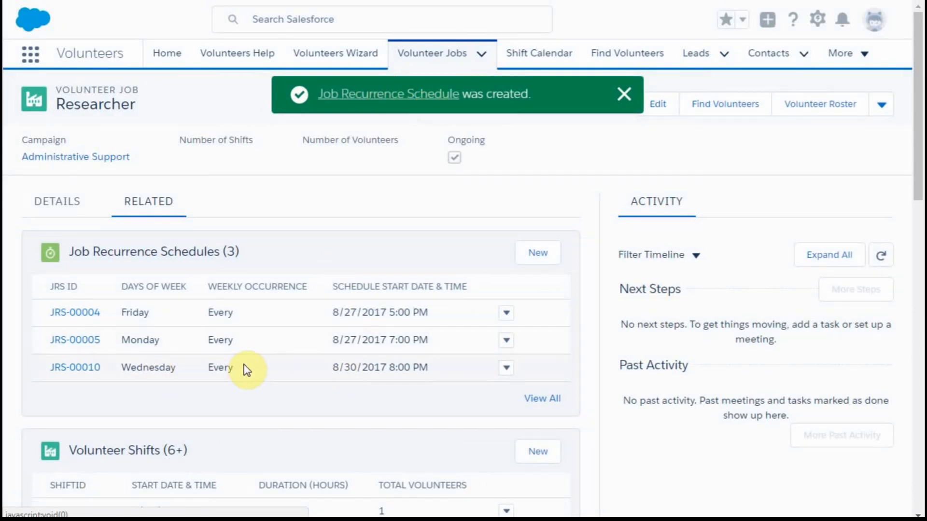
mouse_move(584, 319)
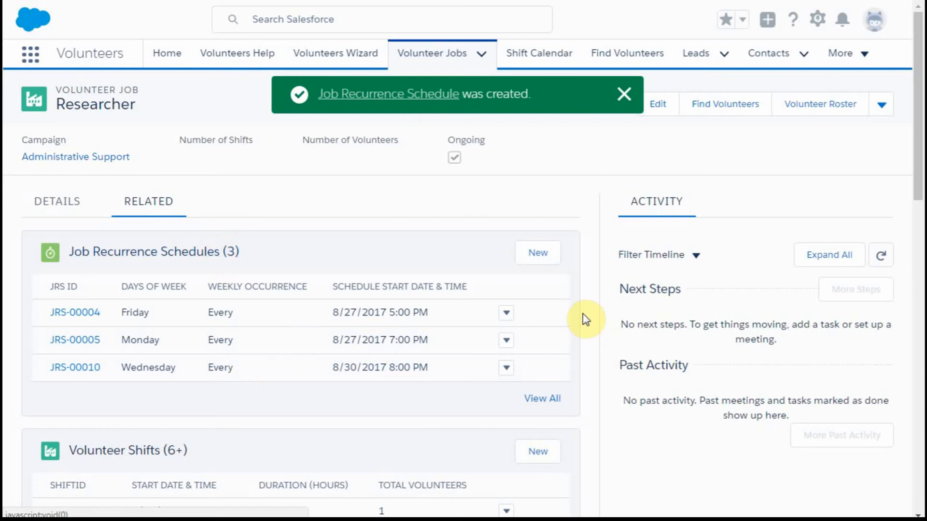
mouse_move(538, 52)
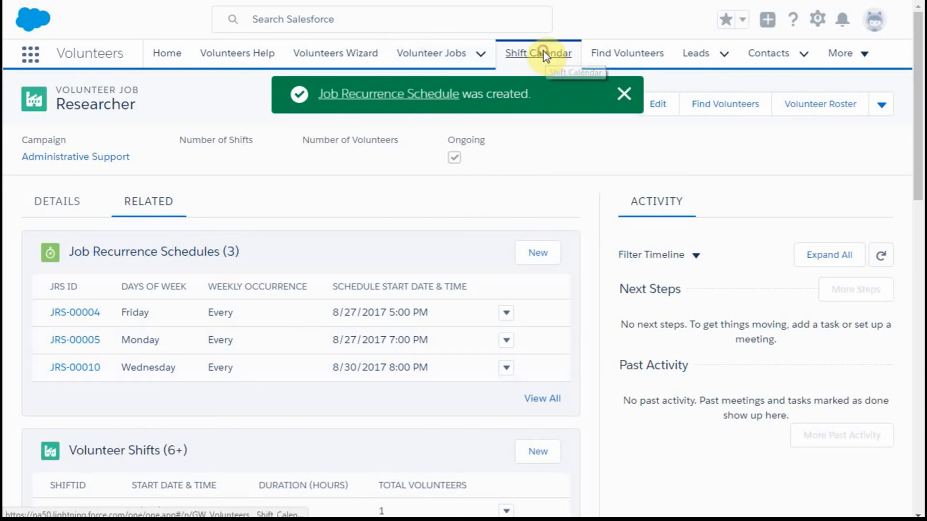
Step: View September 2017 on the Shift Calendar to see Wednesday 8p Researcher shifts
click(538, 53)
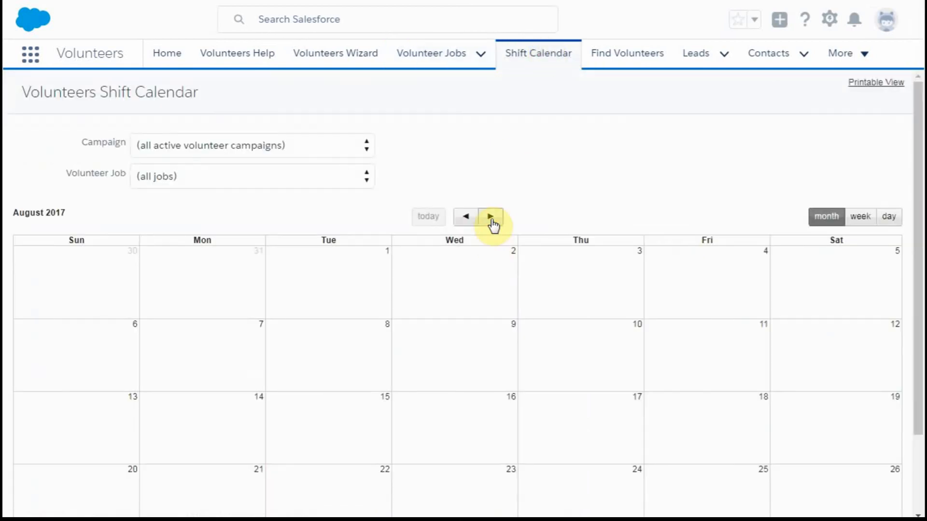
click(489, 217)
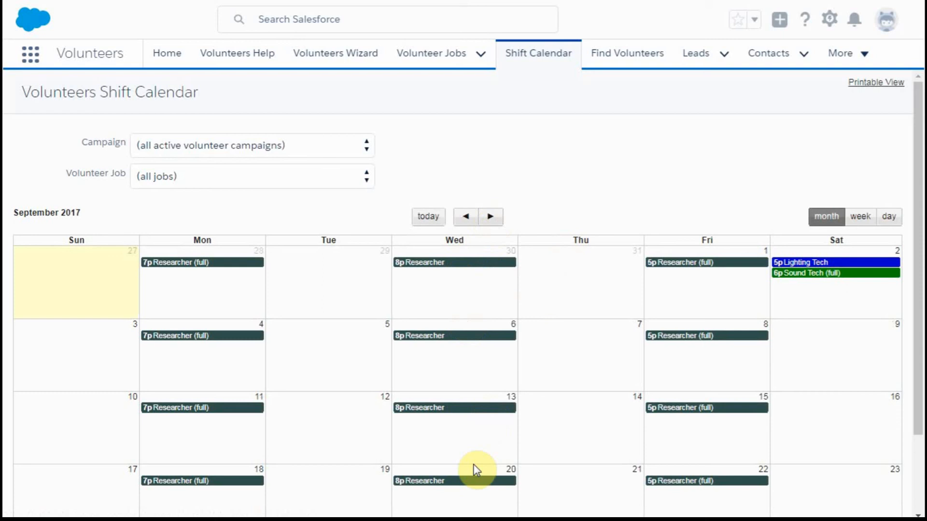
mouse_move(454, 262)
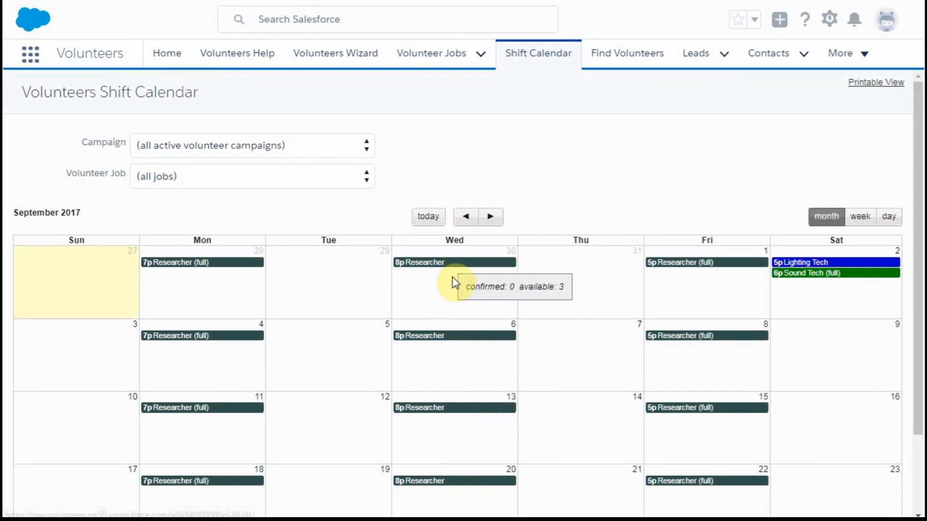
mouse_move(479, 271)
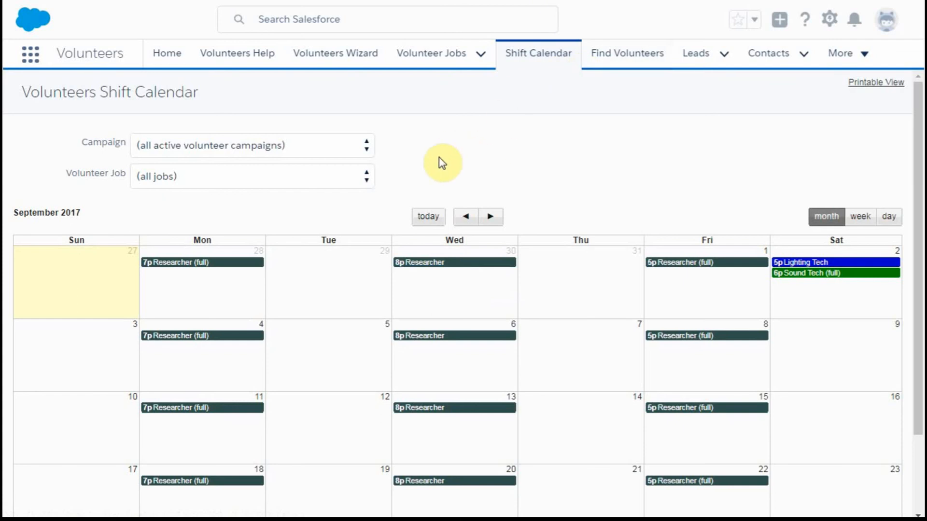
mouse_move(324, 168)
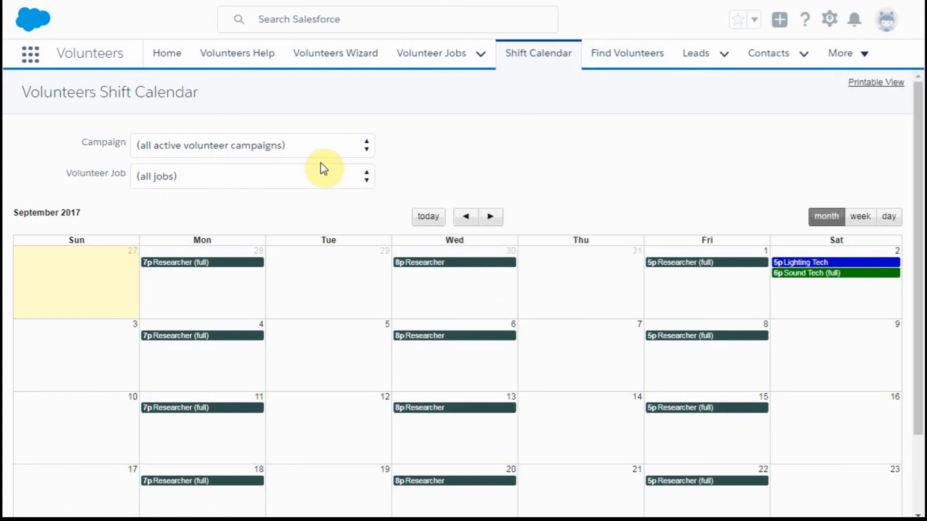